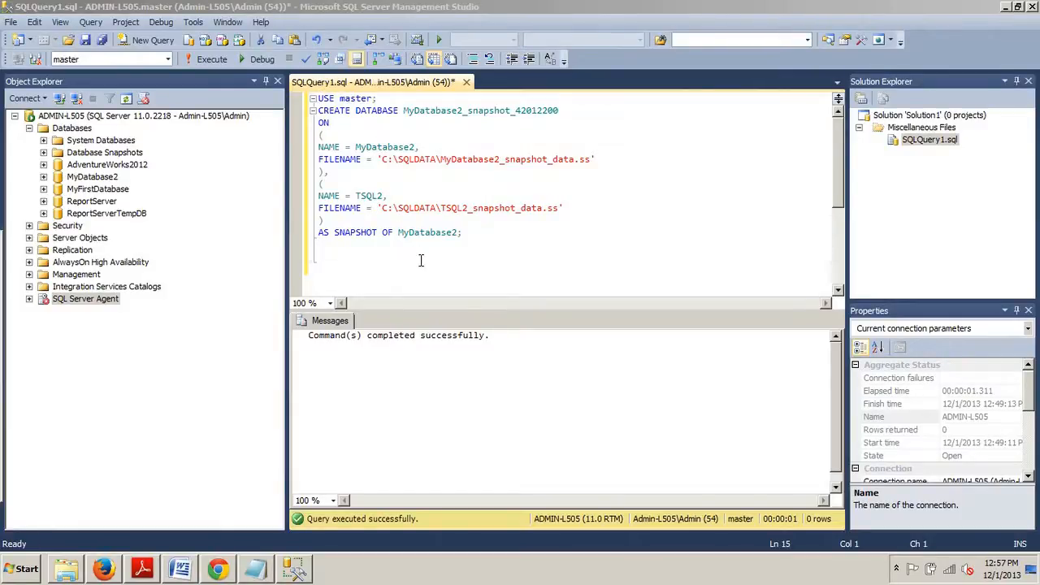
{"action": "mouse_move", "coordinate": [486, 257]}
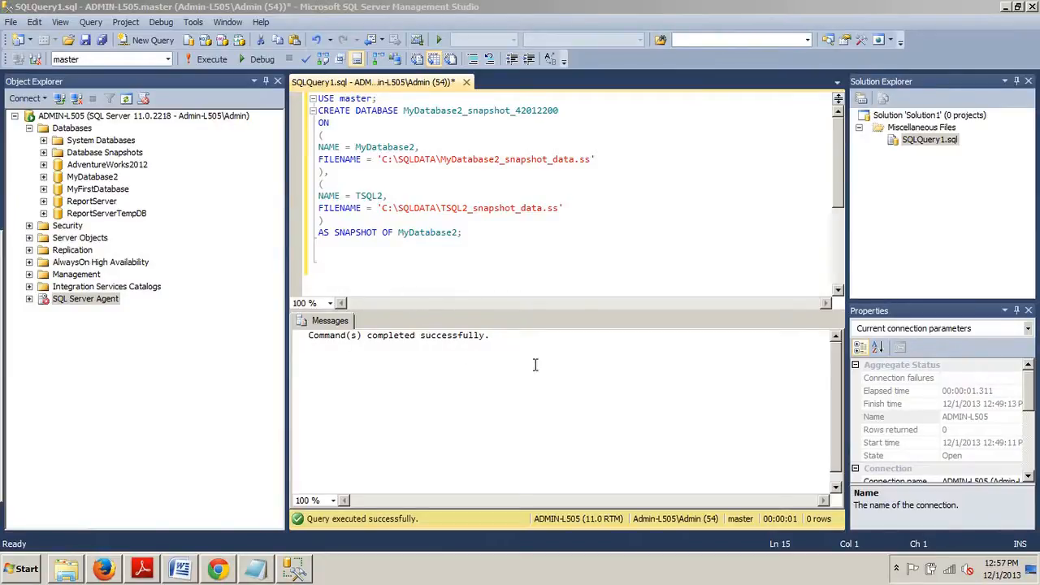
{"action": "mouse_move", "coordinate": [535, 360]}
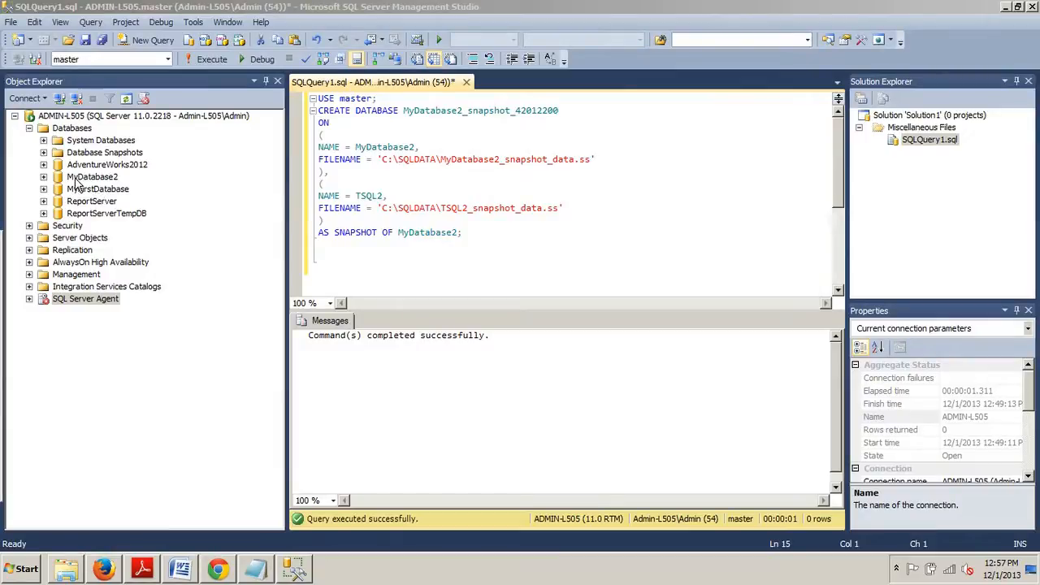
{"action": "mouse_move", "coordinate": [86, 186]}
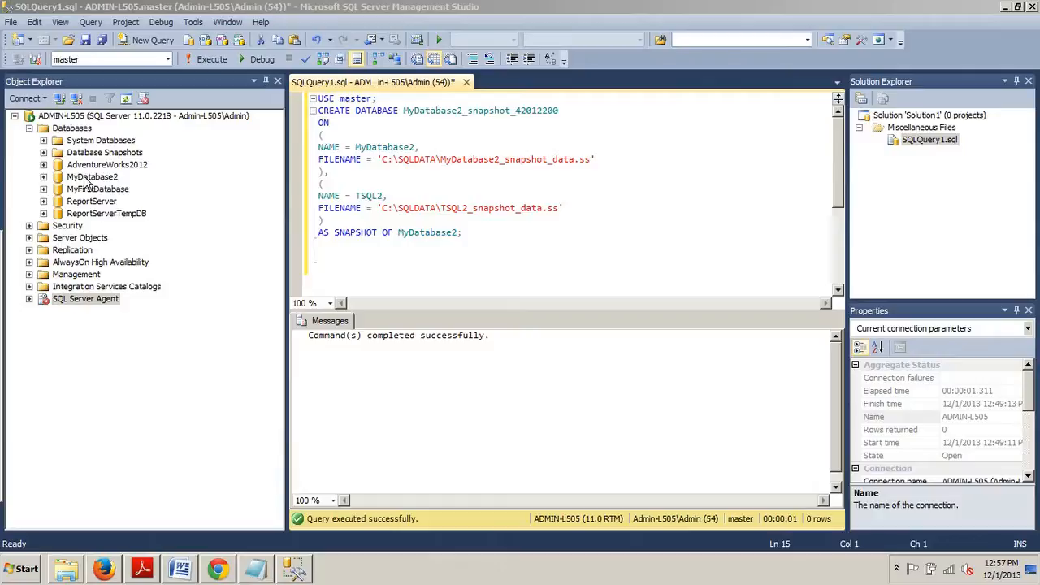
{"action": "mouse_move", "coordinate": [81, 176]}
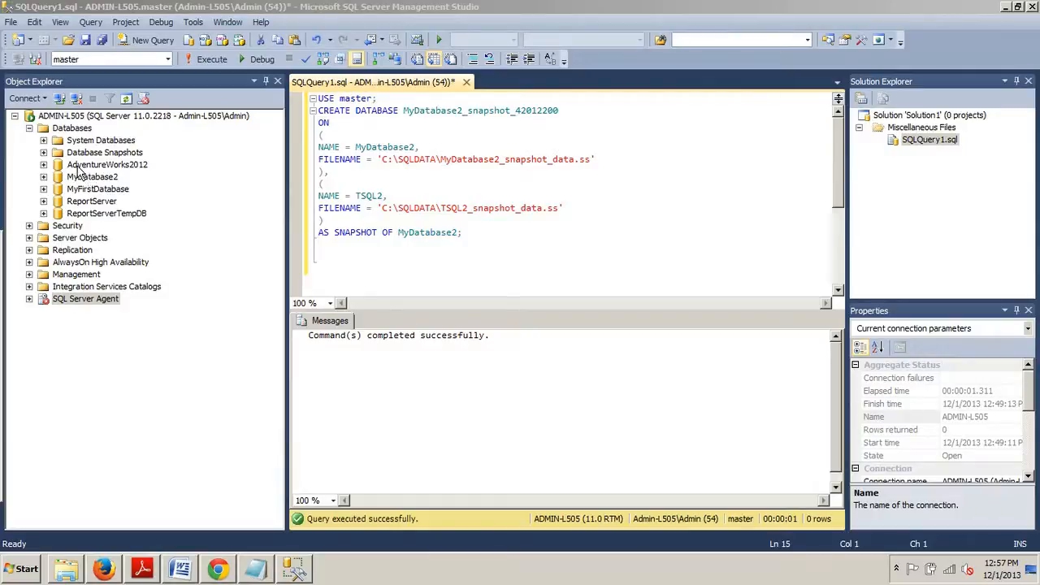
{"action": "mouse_move", "coordinate": [116, 177]}
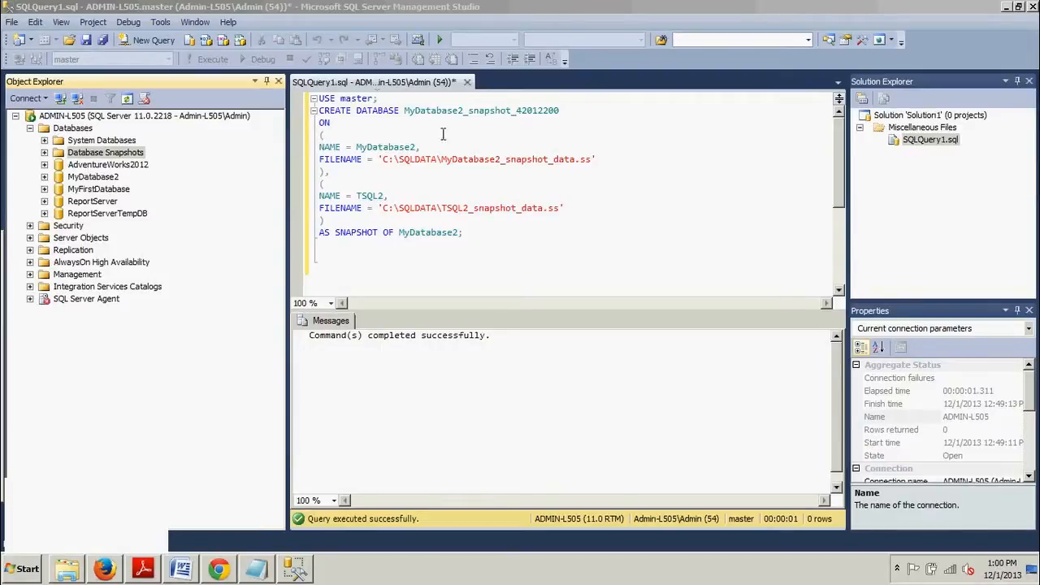
- Expand Database Snapshots to reveal MyDatabase2_snapshot_42012200, then expand and collapse its node
{"action": "left_click", "coordinate": [45, 152]}
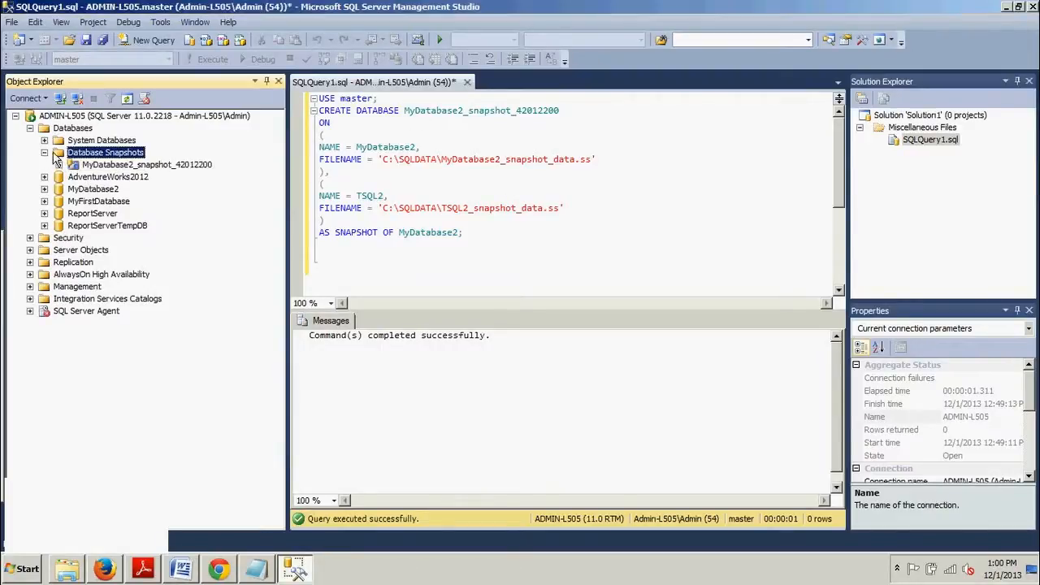
{"action": "left_click", "coordinate": [73, 164]}
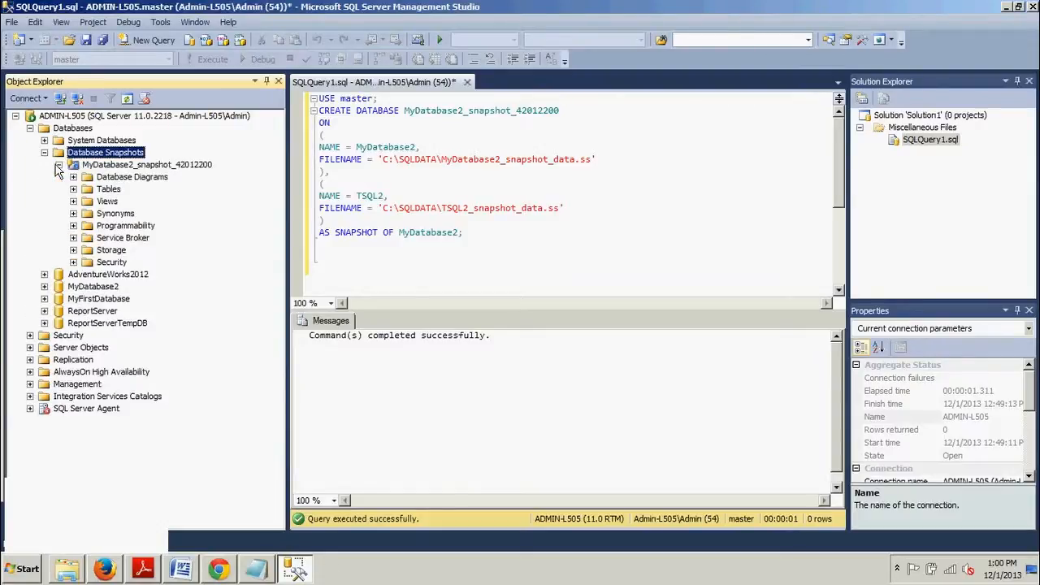
{"action": "left_click", "coordinate": [59, 164]}
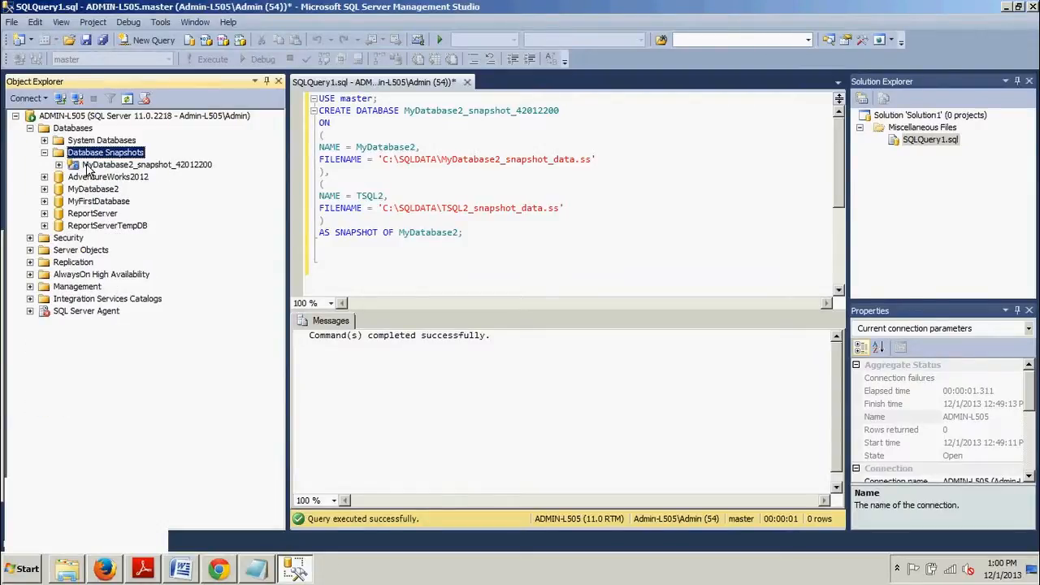
{"action": "mouse_move", "coordinate": [116, 174]}
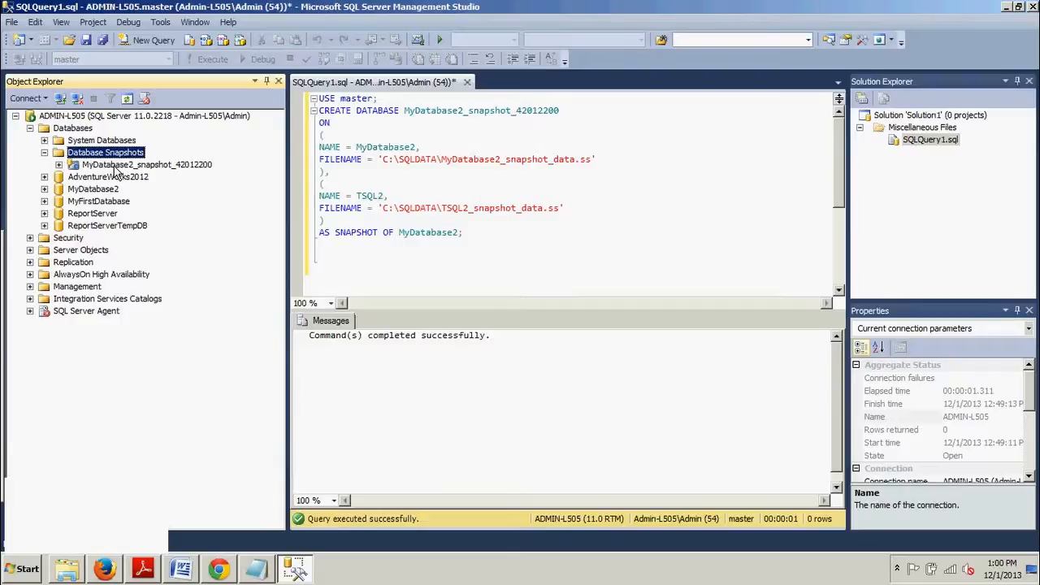
{"action": "mouse_move", "coordinate": [87, 535]}
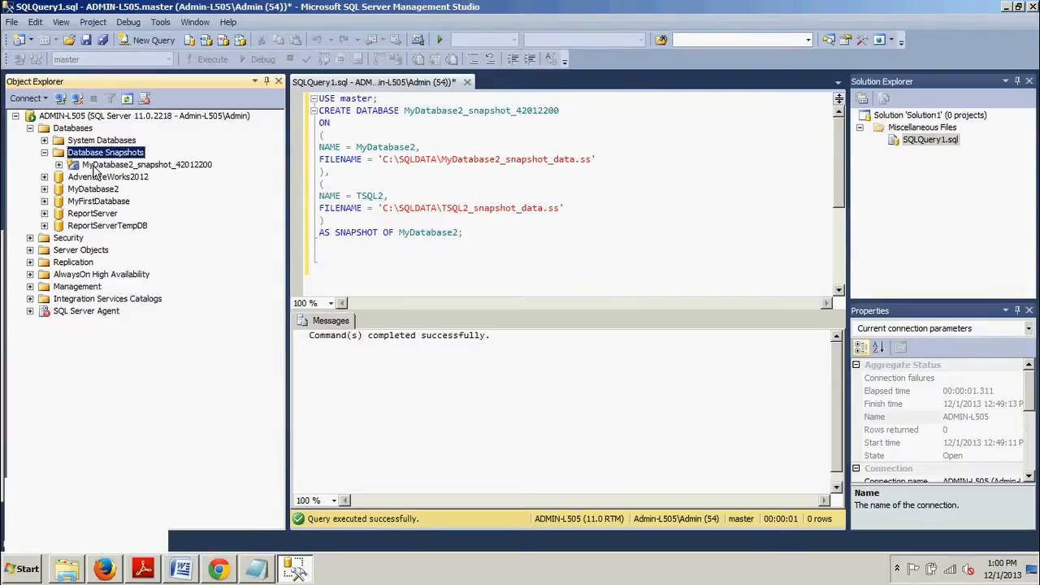
- Delete MyDatabase2_snapshot_42012200 with 'Close existing connections' ticked
{"action": "right_click", "coordinate": [146, 164]}
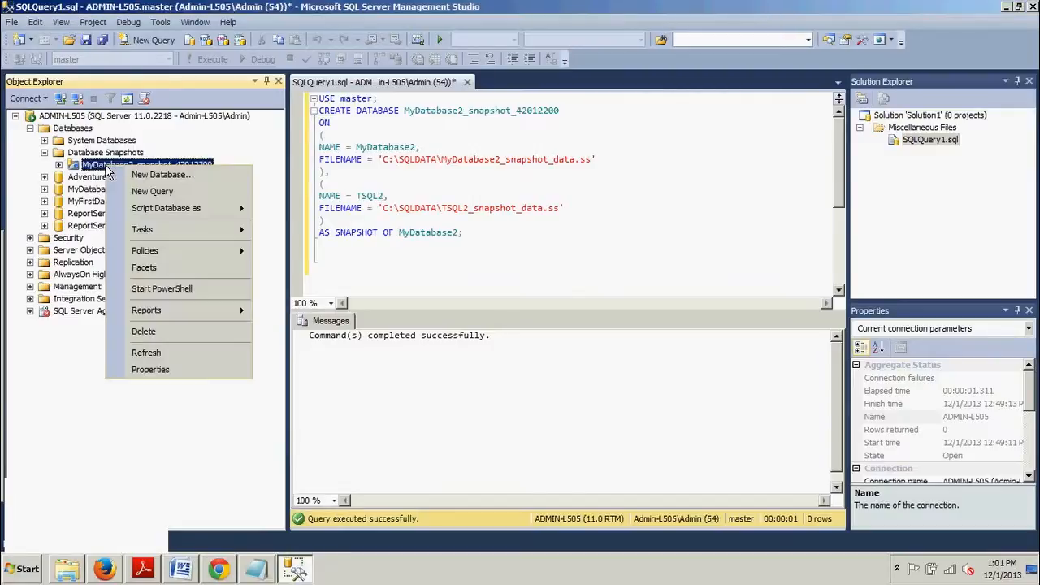
{"action": "mouse_move", "coordinate": [144, 331]}
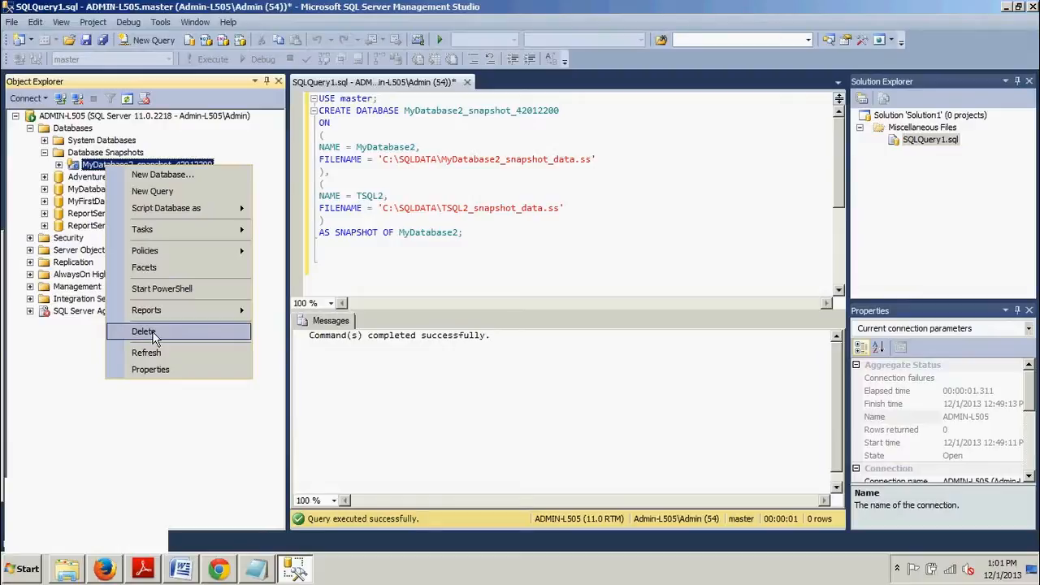
{"action": "left_click", "coordinate": [144, 332]}
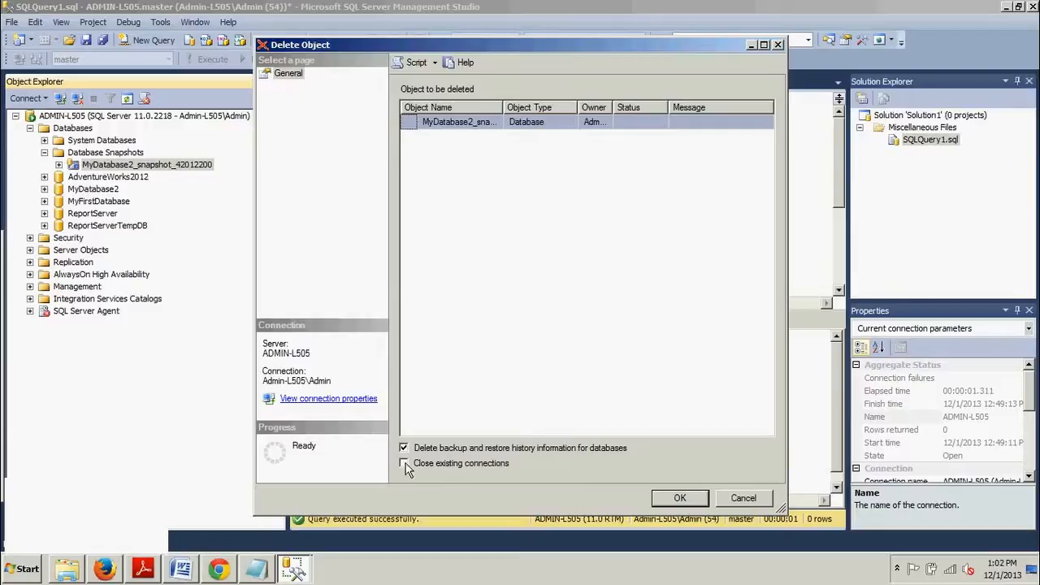
{"action": "left_click", "coordinate": [404, 463]}
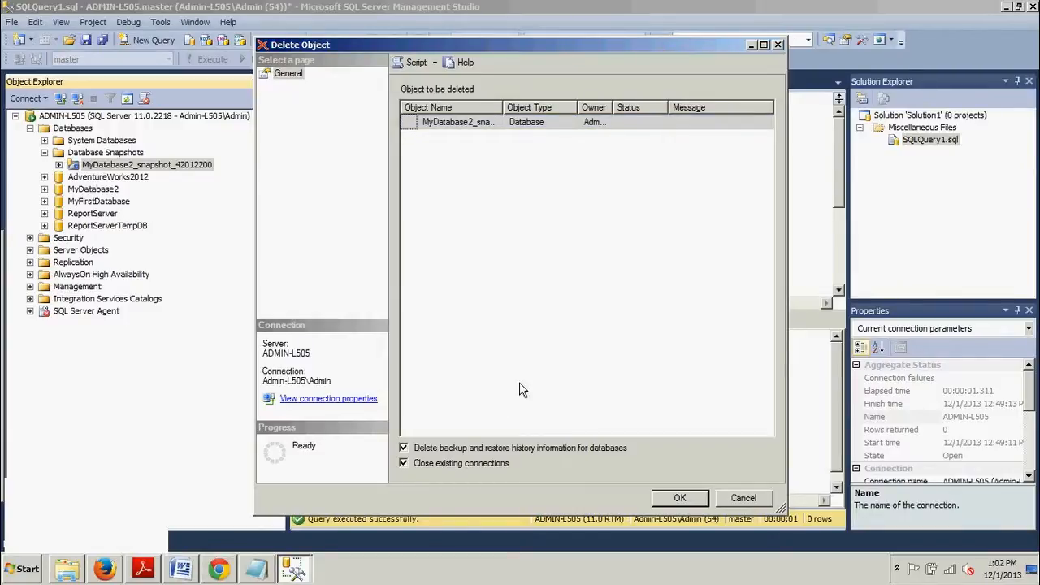
{"action": "left_click", "coordinate": [680, 497]}
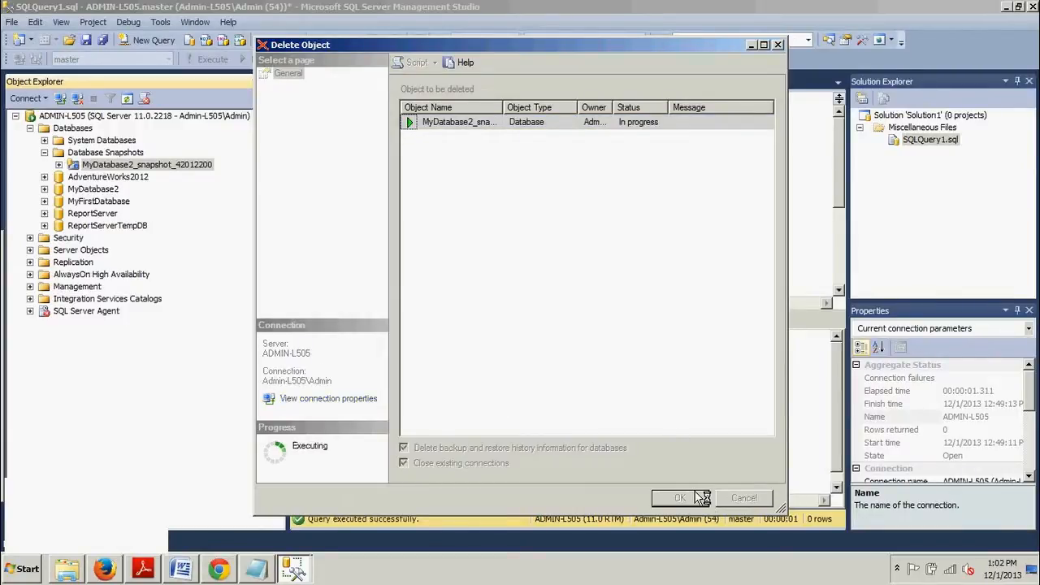
{"action": "left_click", "coordinate": [680, 498]}
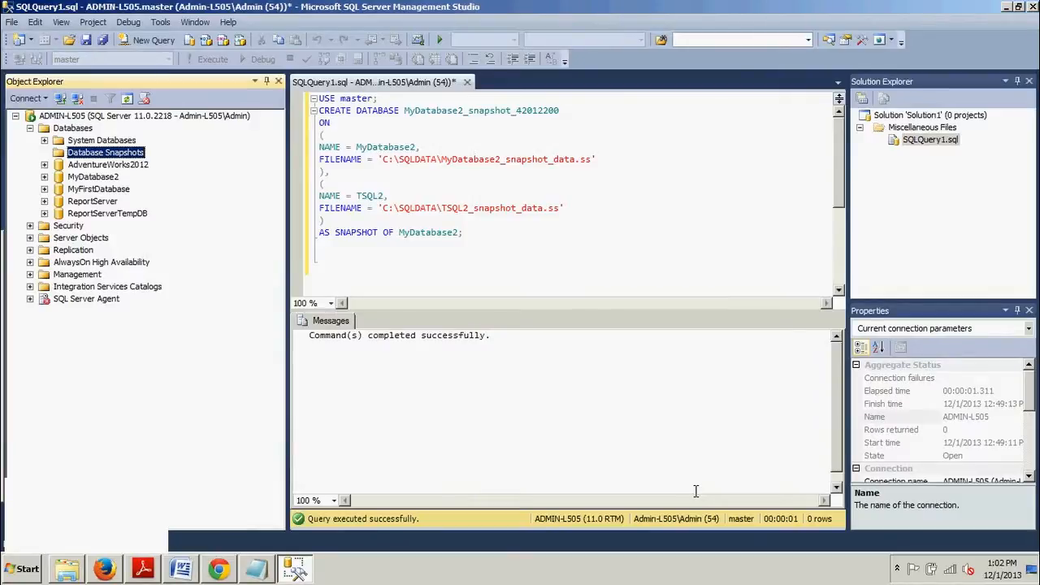
{"action": "mouse_move", "coordinate": [116, 523]}
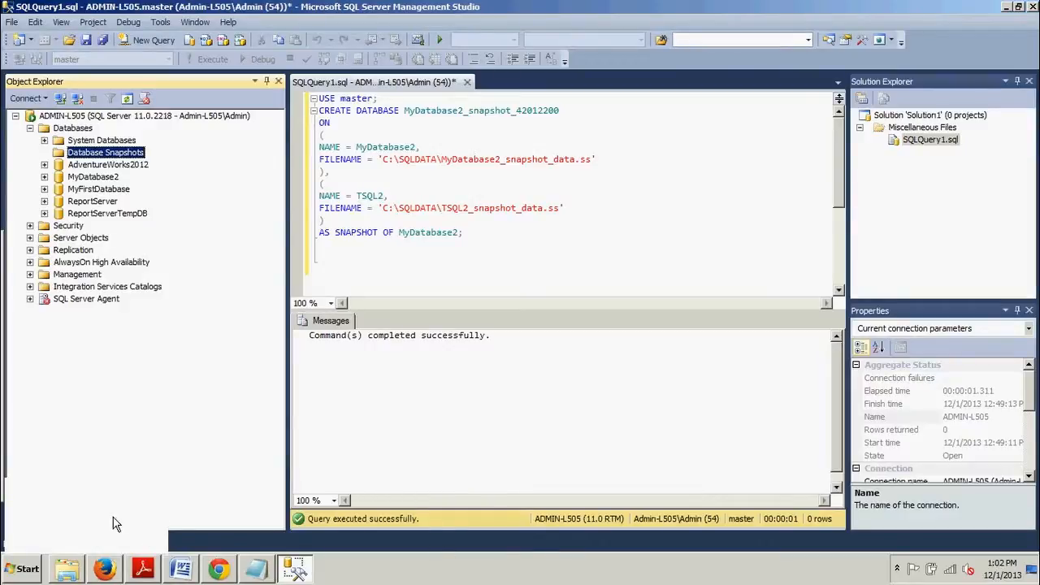
{"action": "mouse_move", "coordinate": [88, 531]}
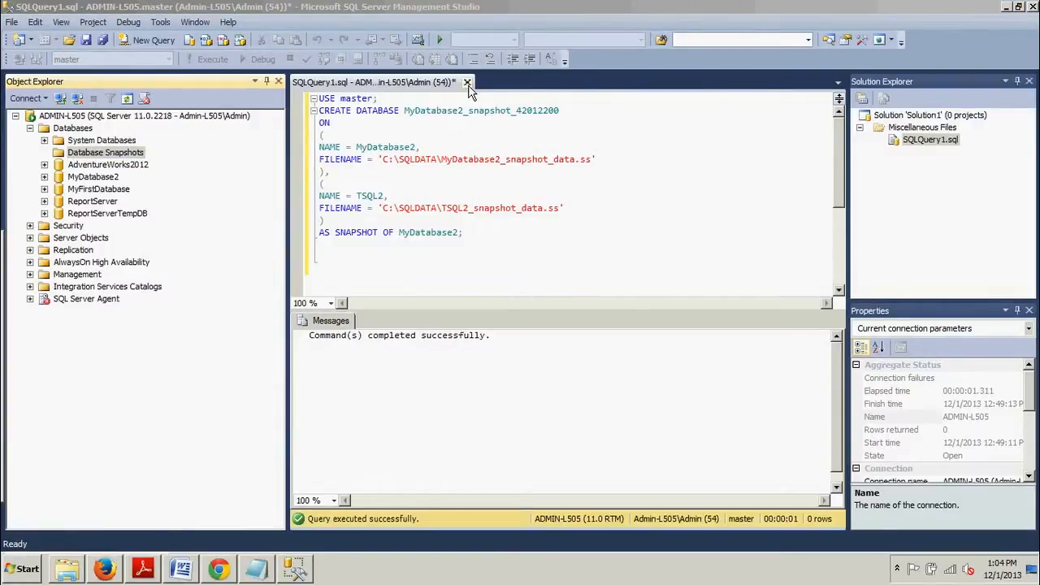
- Close SQLQuery1.sql without saving and start a new blank query
{"action": "left_click", "coordinate": [467, 82]}
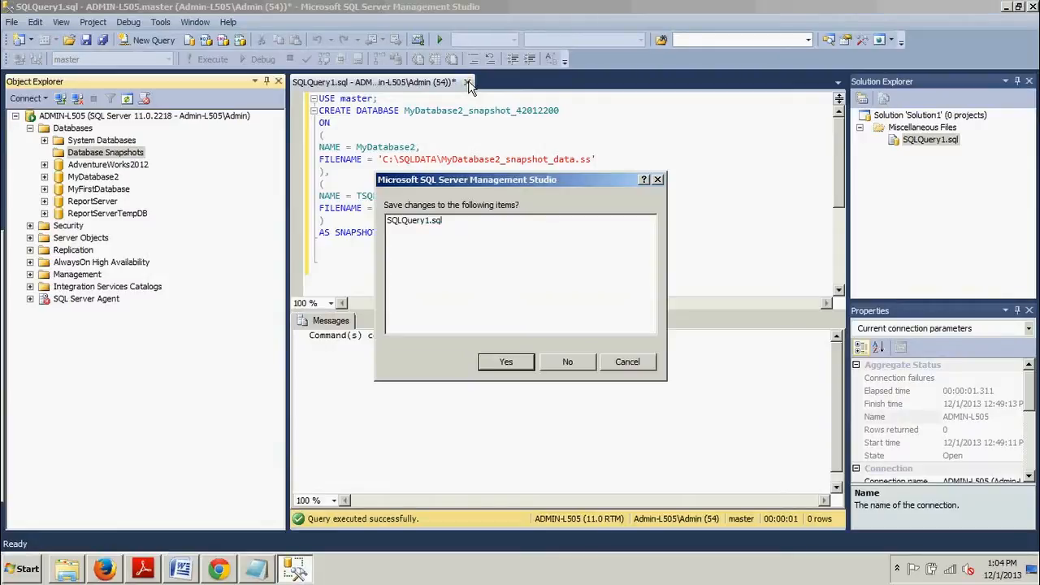
{"action": "left_click", "coordinate": [568, 361]}
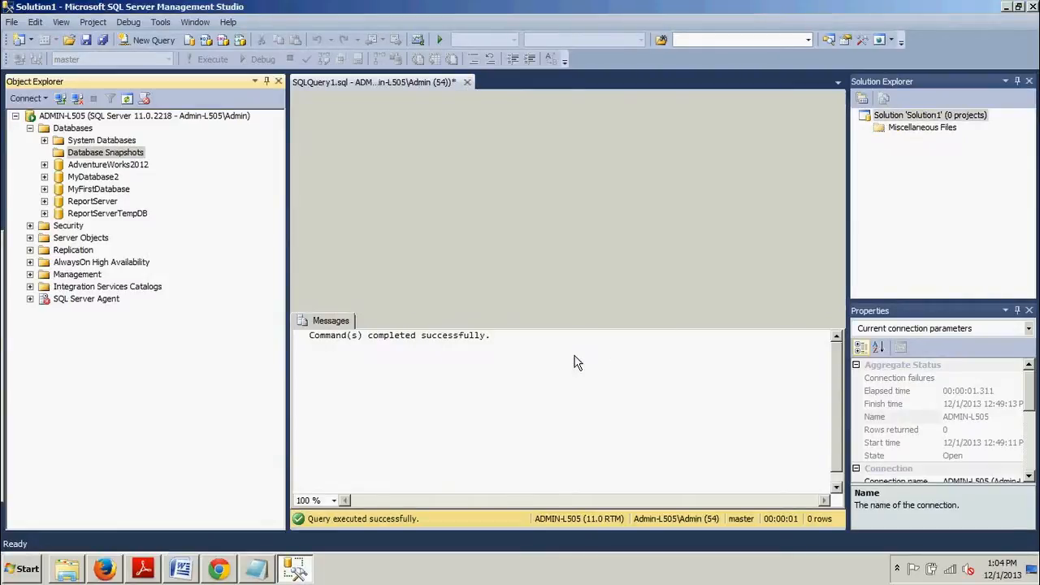
{"action": "left_click", "coordinate": [148, 40]}
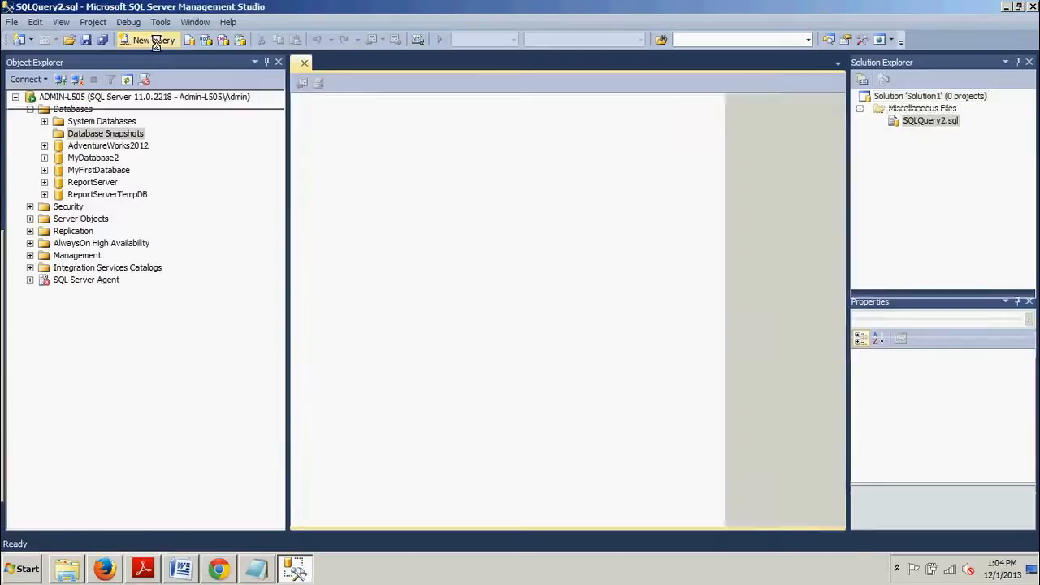
- Execute the snapshot script, then refresh Databases and expand Database Snapshots
{"action": "left_click", "coordinate": [141, 40]}
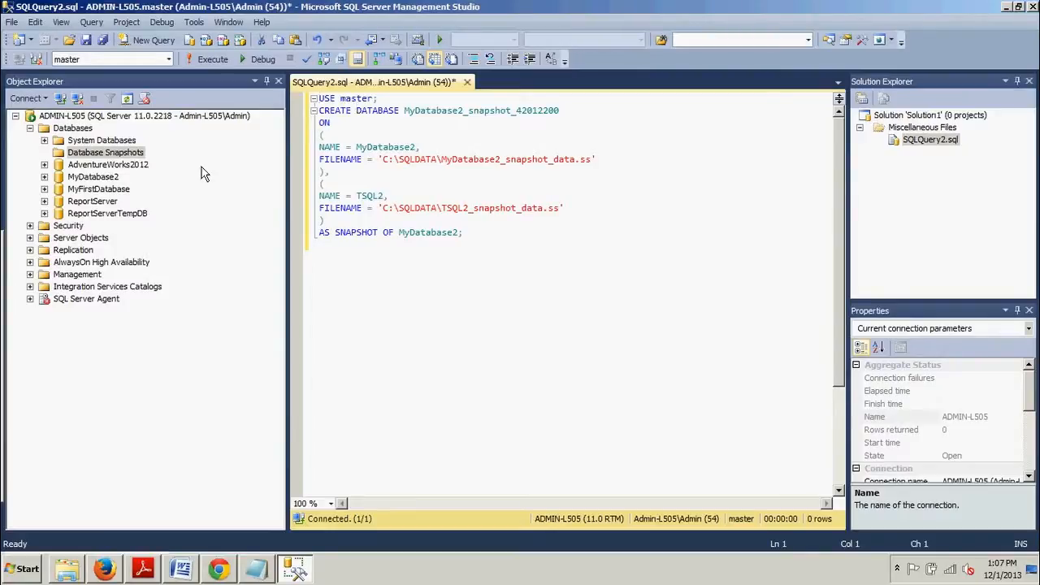
{"action": "mouse_move", "coordinate": [276, 188]}
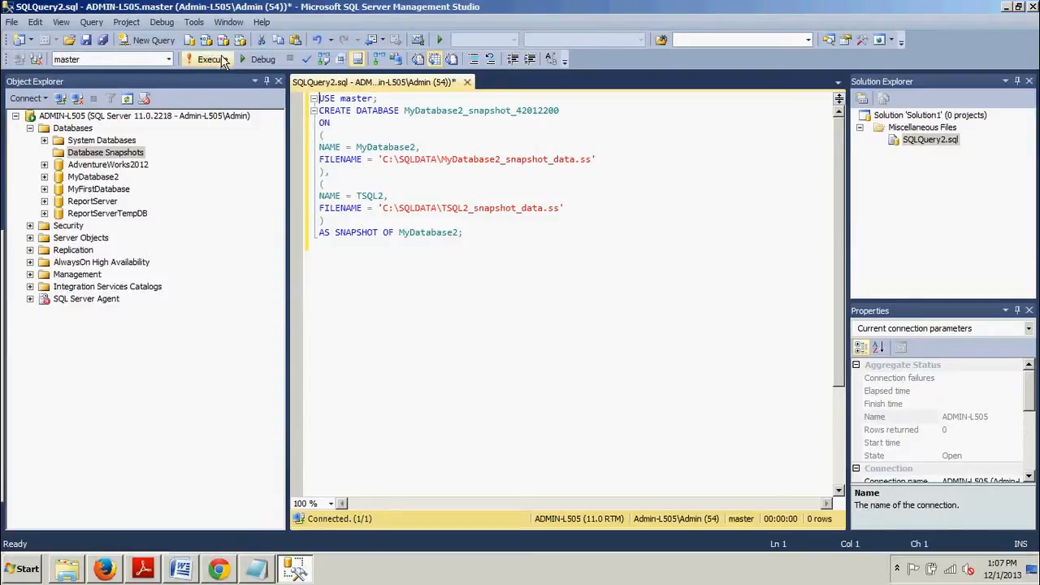
{"action": "left_click", "coordinate": [207, 59]}
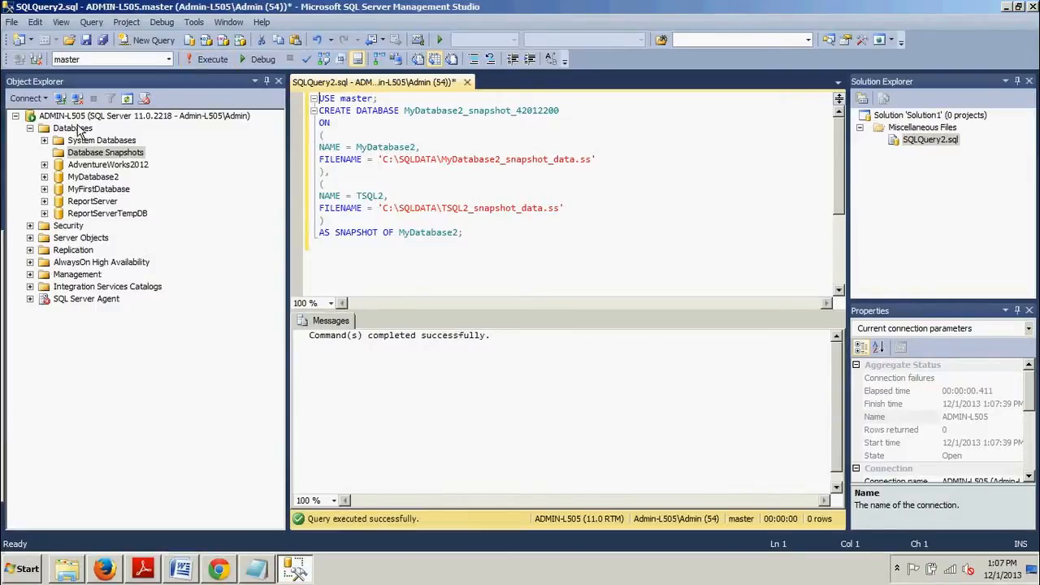
{"action": "right_click", "coordinate": [71, 128]}
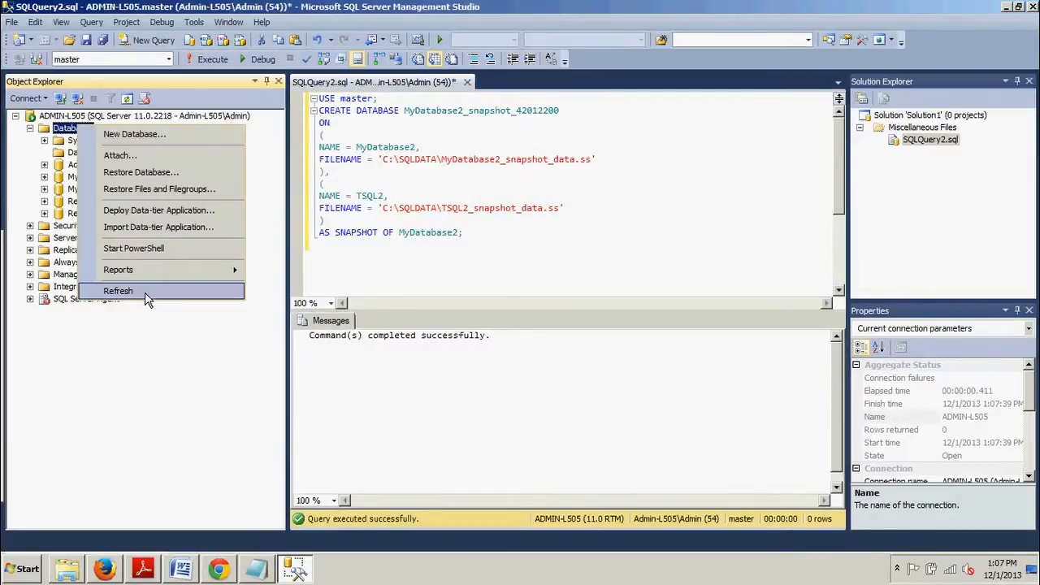
{"action": "left_click", "coordinate": [118, 291]}
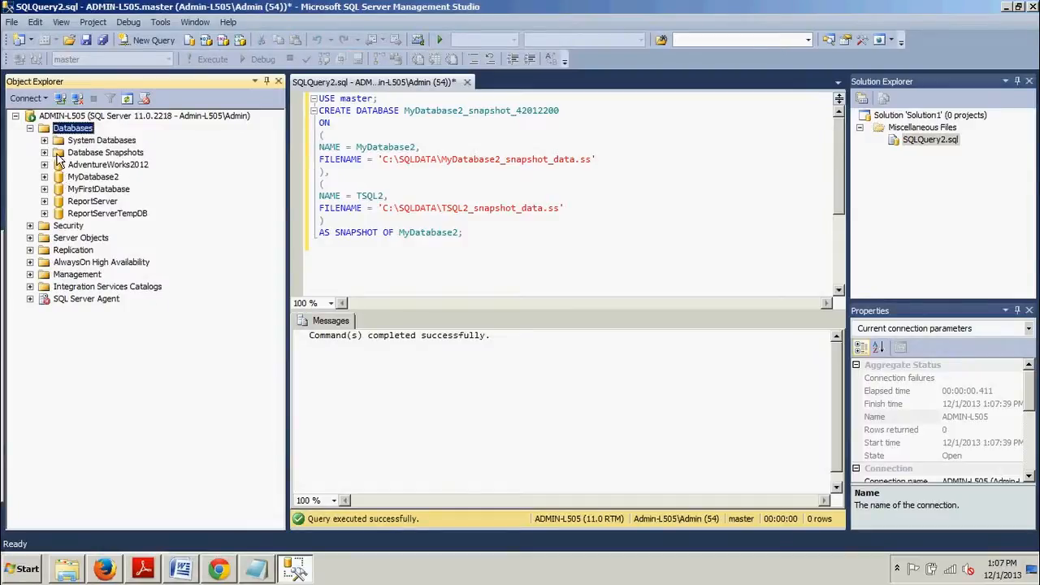
{"action": "left_click", "coordinate": [45, 152]}
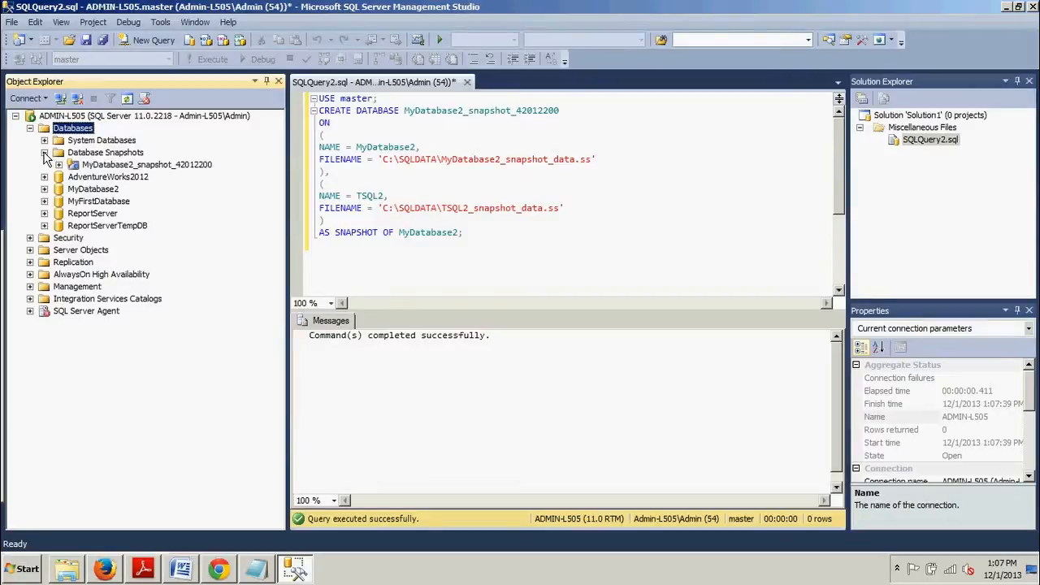
{"action": "left_click", "coordinate": [46, 152]}
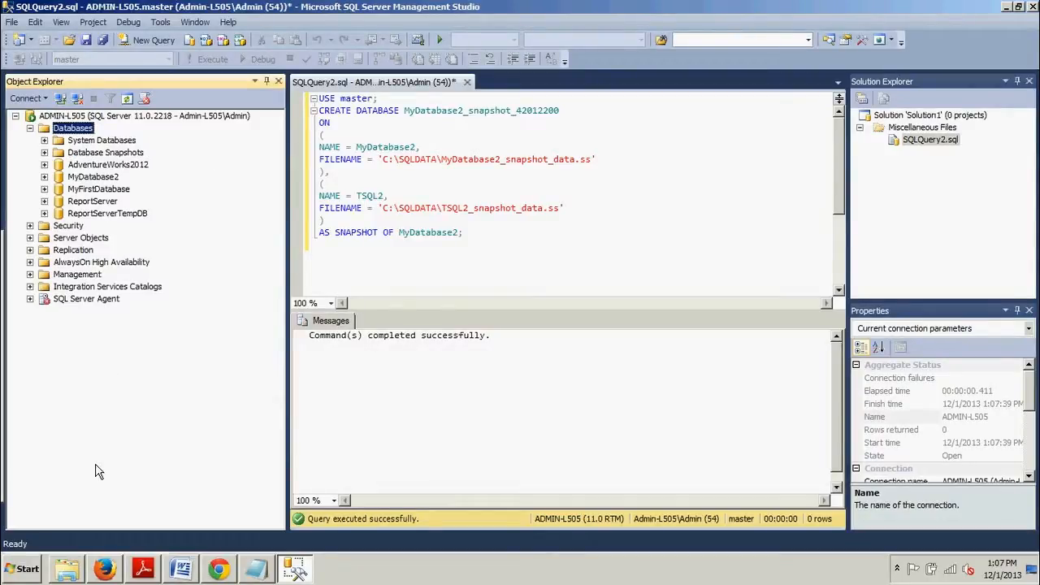
{"action": "mouse_move", "coordinate": [87, 507]}
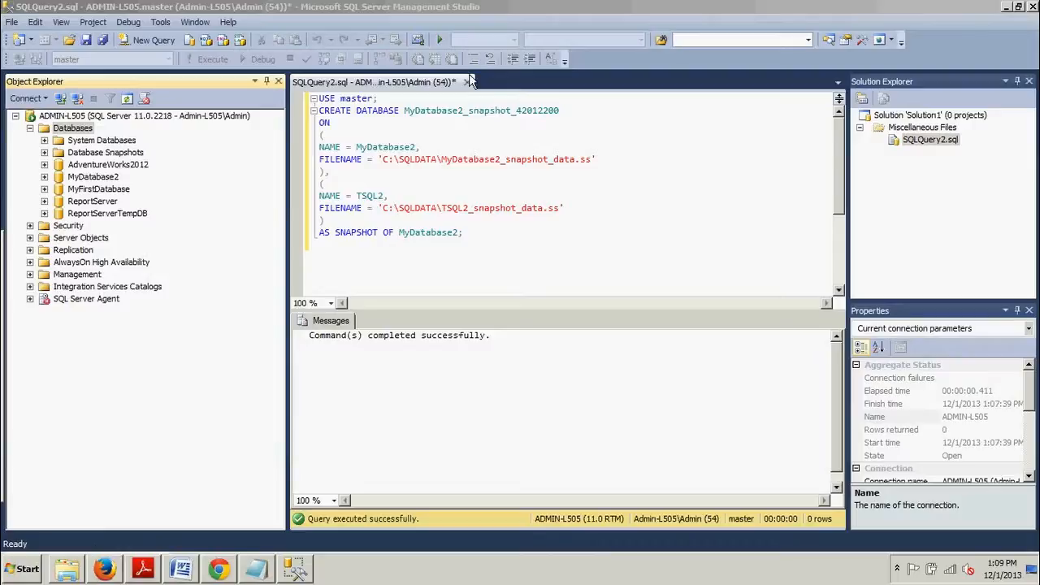
- Close SQLQuery2.sql, discarding the unsaved snapshot script
{"action": "left_click", "coordinate": [467, 82]}
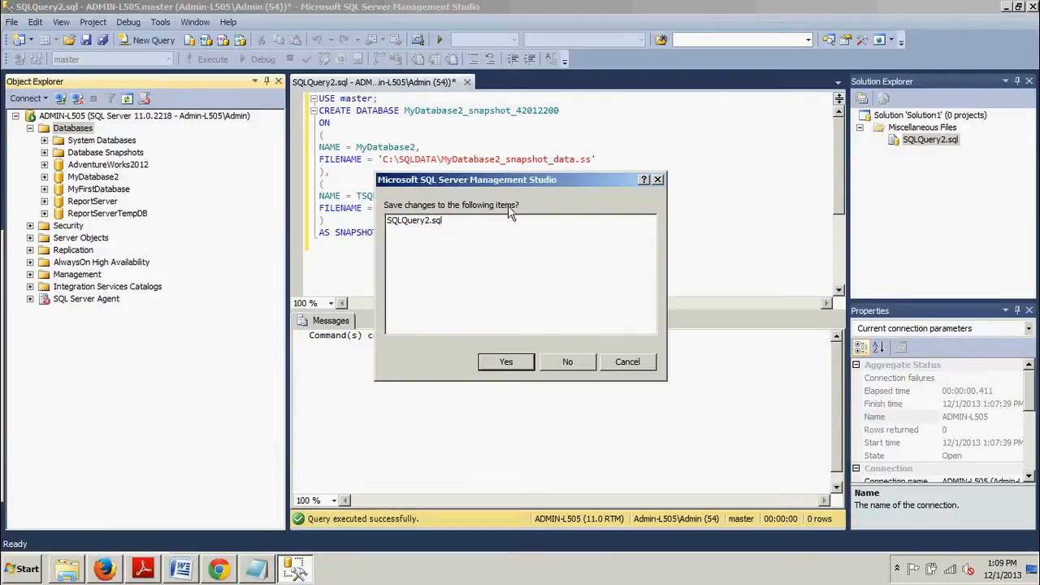
{"action": "left_click", "coordinate": [568, 362]}
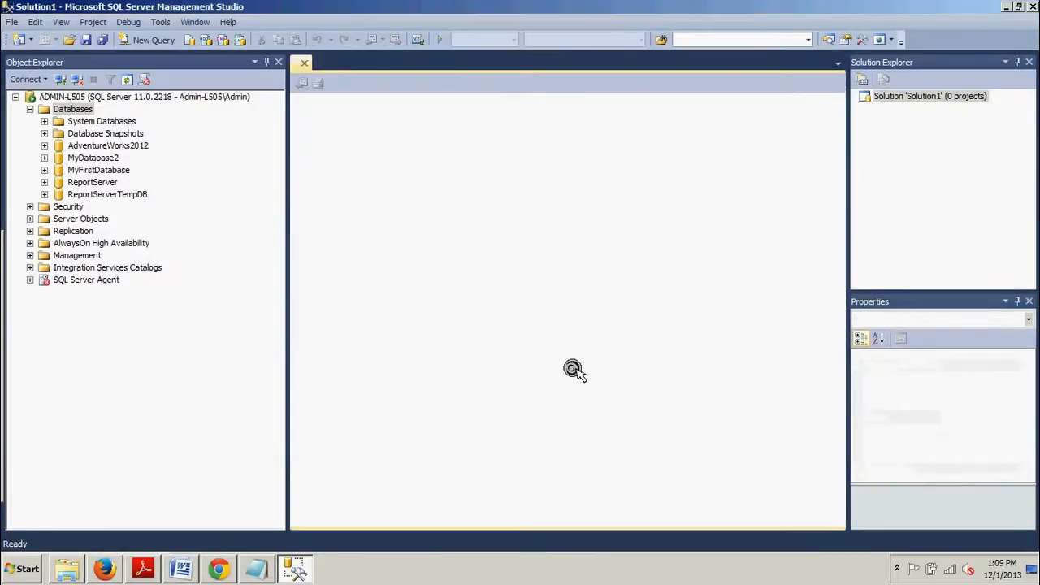
- Run DROP DATABASE in a new query, correcting the name to MyDatabase2_snapshot_42012200
{"action": "left_click", "coordinate": [148, 40]}
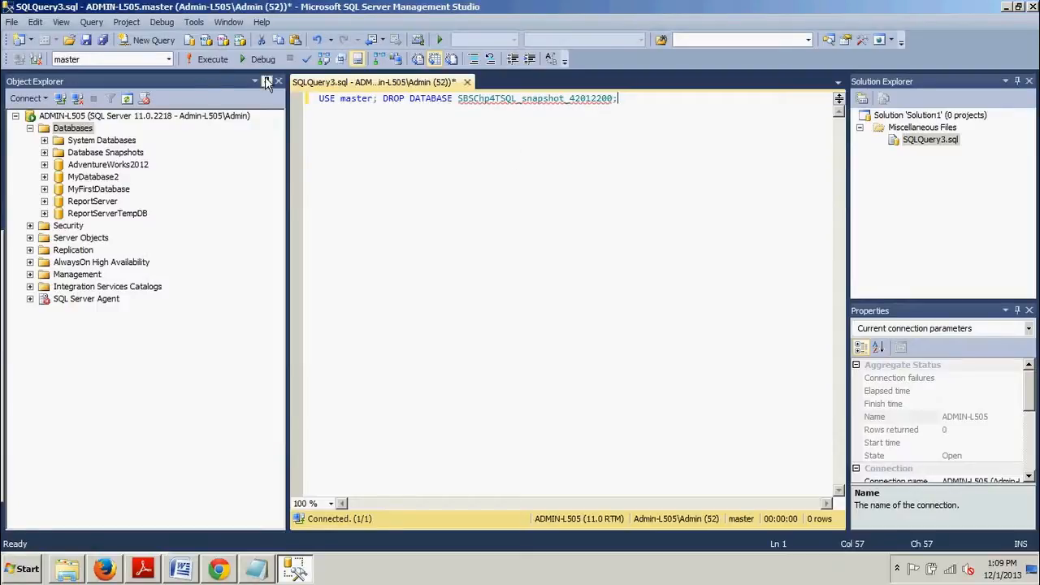
{"action": "left_click", "coordinate": [208, 58]}
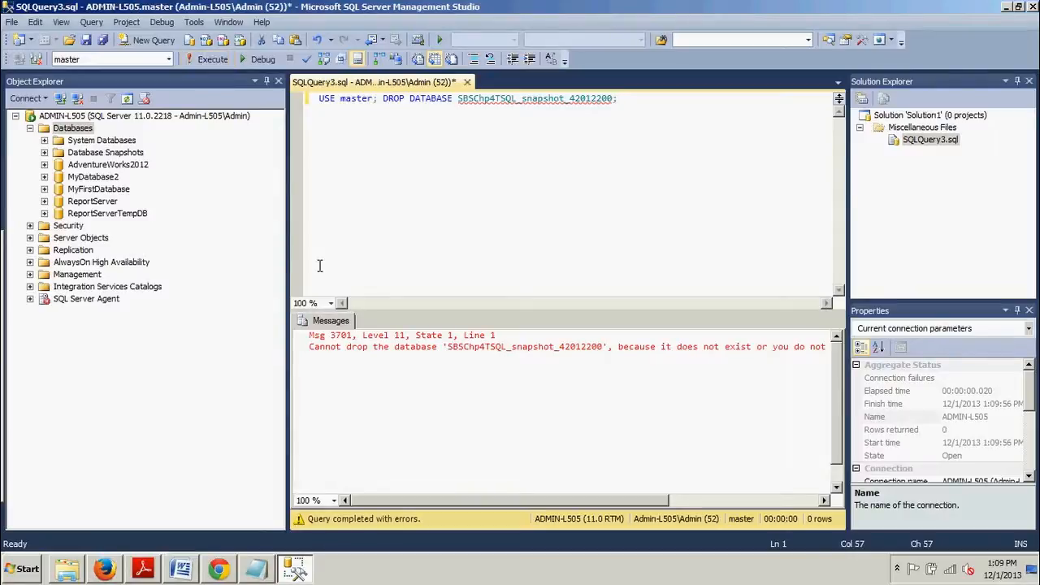
{"action": "mouse_move", "coordinate": [100, 542]}
{"action": "type", "text": "M"}
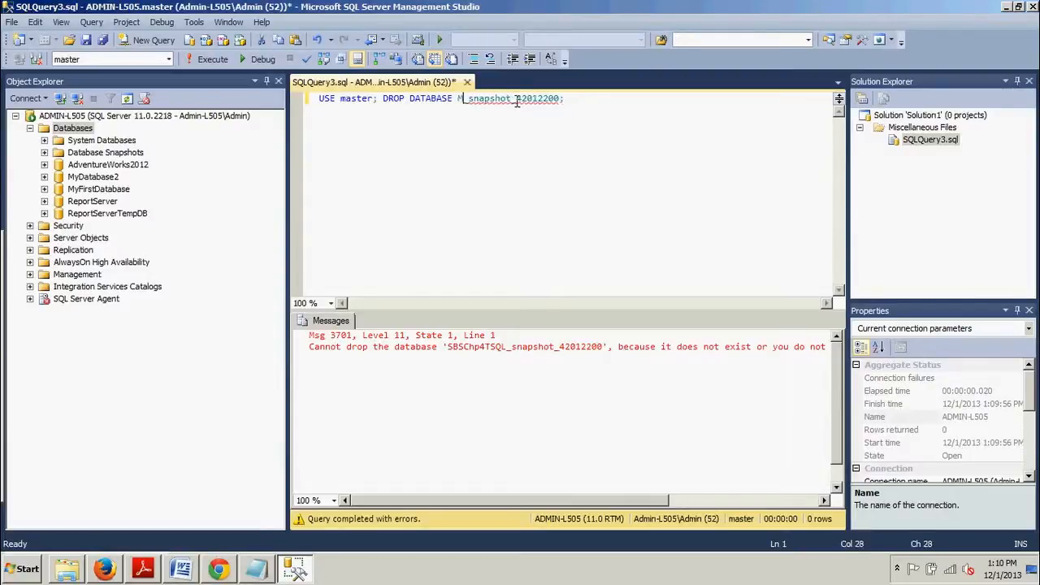
{"action": "type", "text": "yDatabase"}
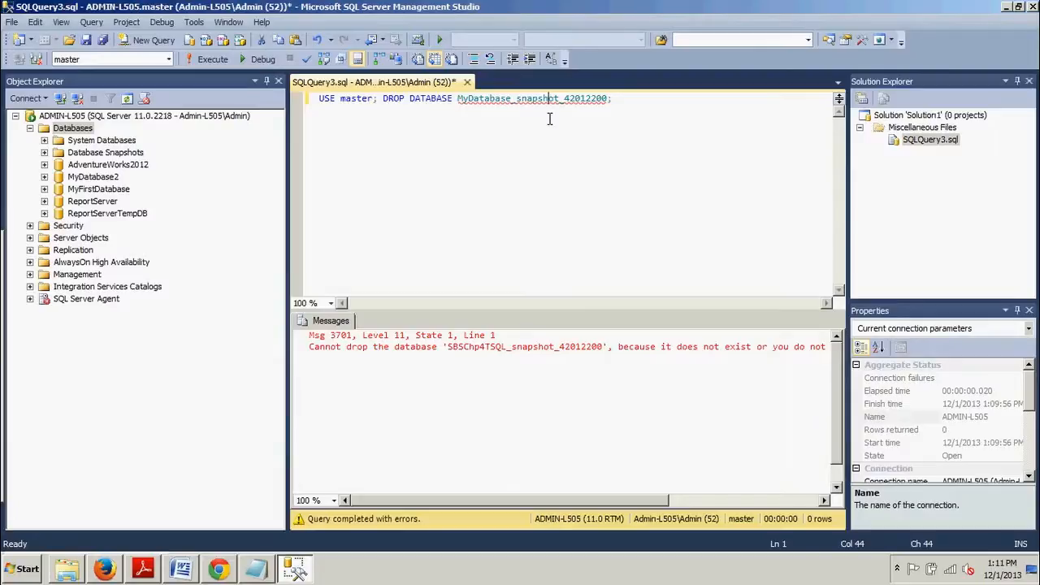
{"action": "mouse_move", "coordinate": [522, 104]}
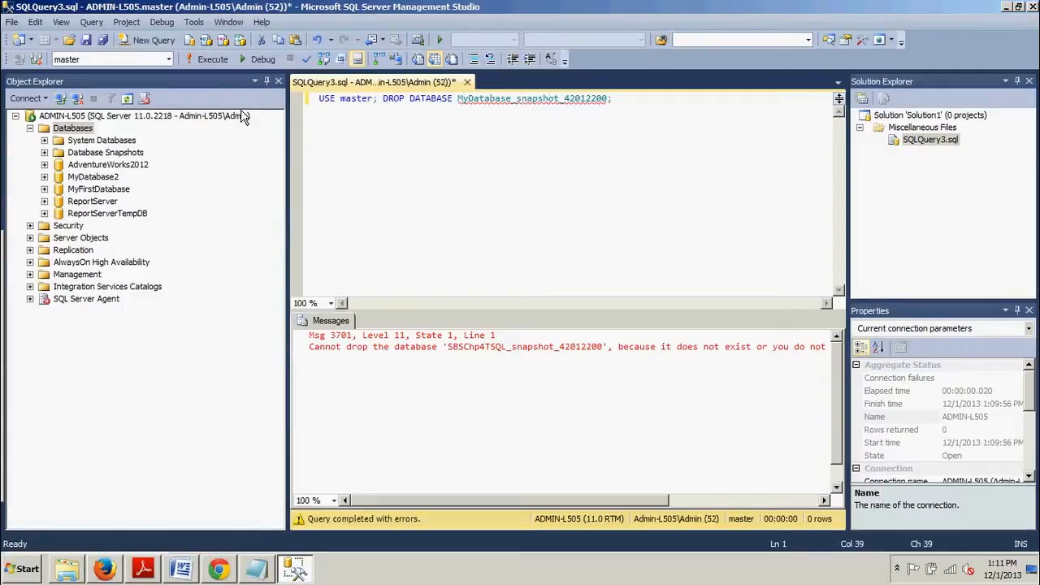
{"action": "left_click", "coordinate": [207, 58]}
{"action": "type", "text": "2"}
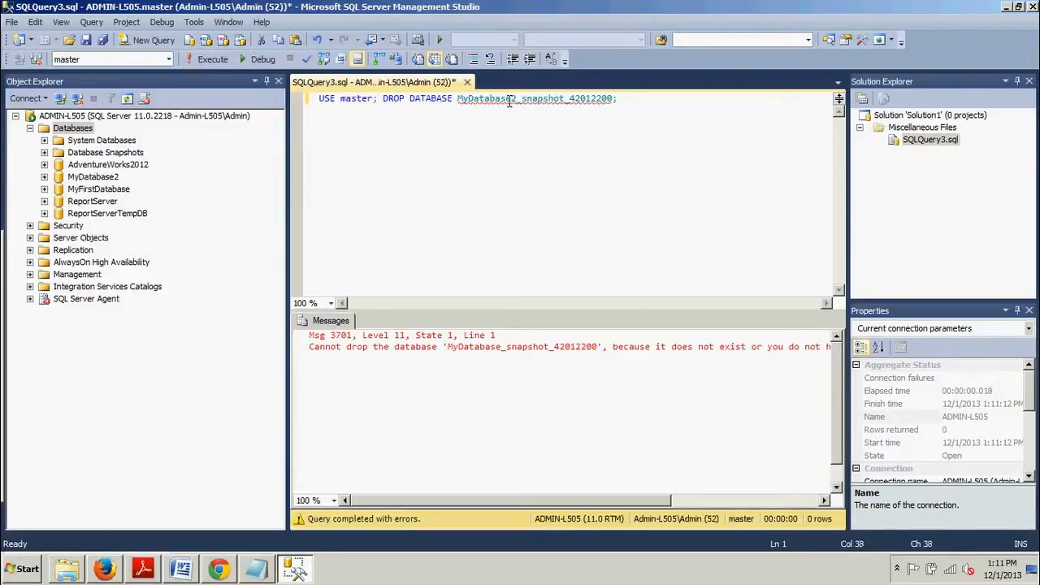
{"action": "left_click", "coordinate": [207, 58]}
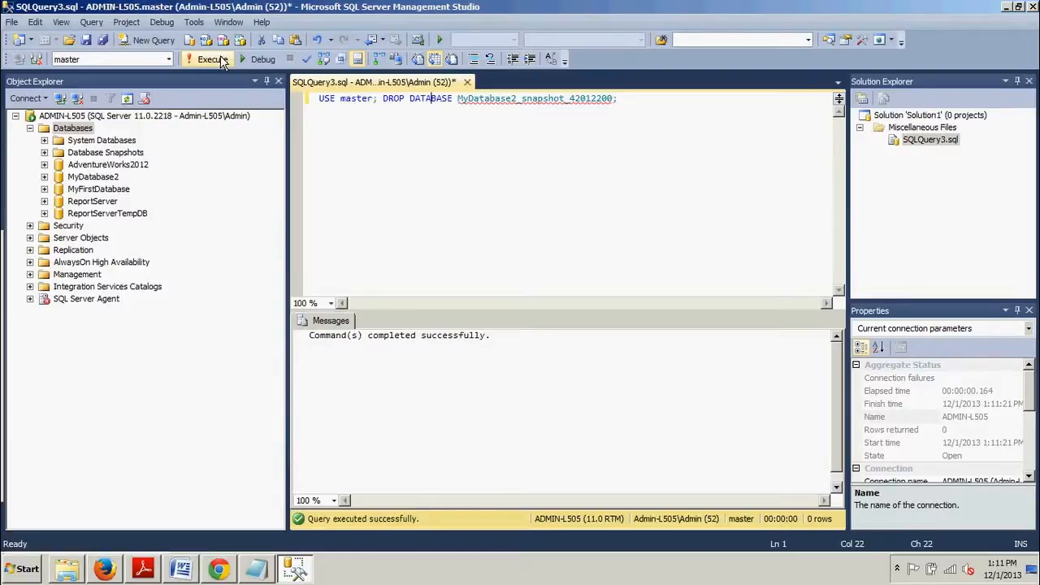
{"action": "mouse_move", "coordinate": [467, 82]}
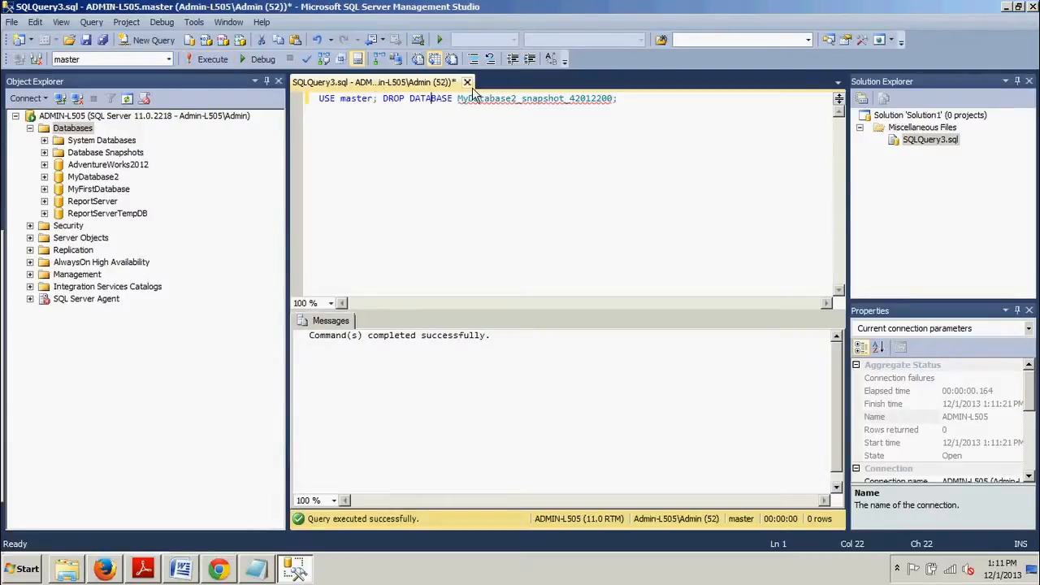
- Discard SQLQuery3, then run RESTORE DATABASE MyDatabase2 FROM DATABASE_SNAPSHOT in a new query
{"action": "left_click", "coordinate": [467, 83]}
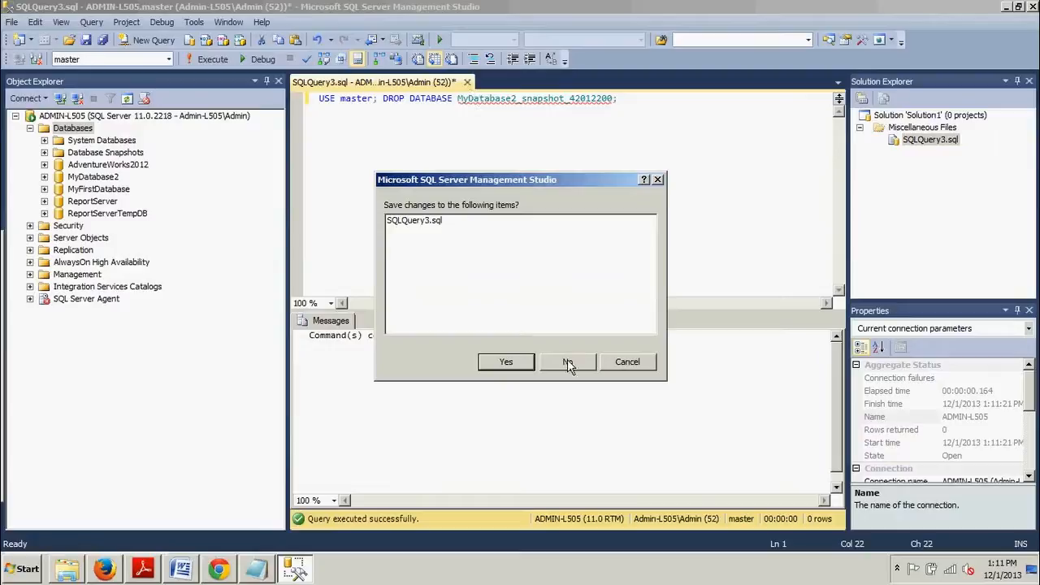
{"action": "left_click", "coordinate": [567, 362]}
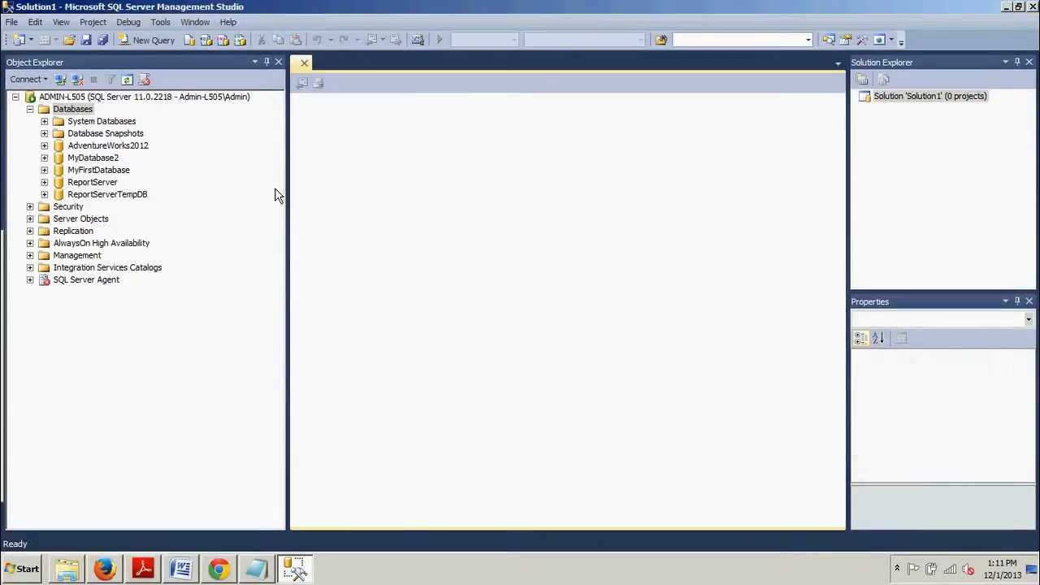
{"action": "left_click", "coordinate": [154, 40]}
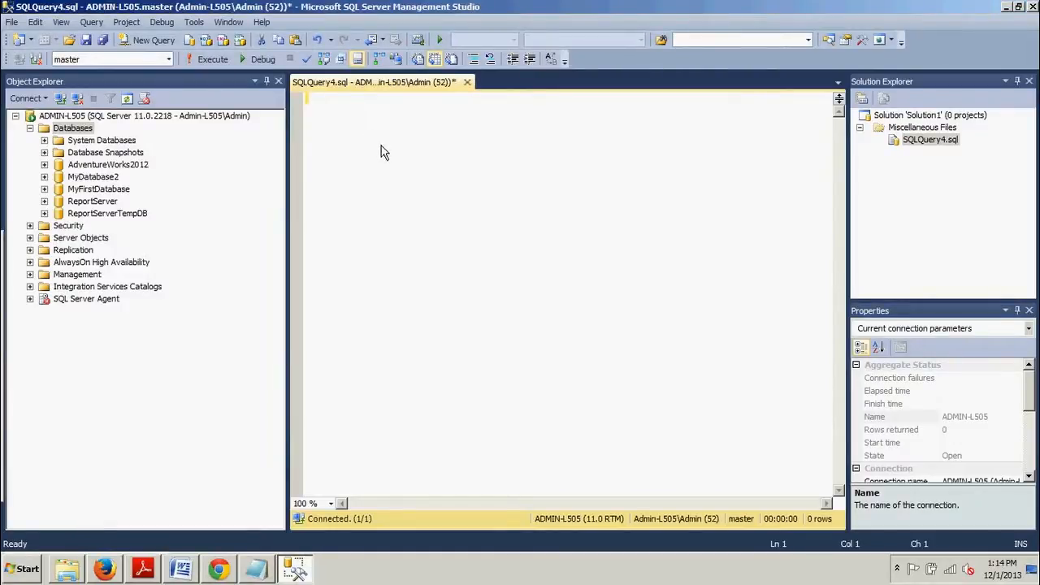
{"action": "type", "text": "USE master;"}
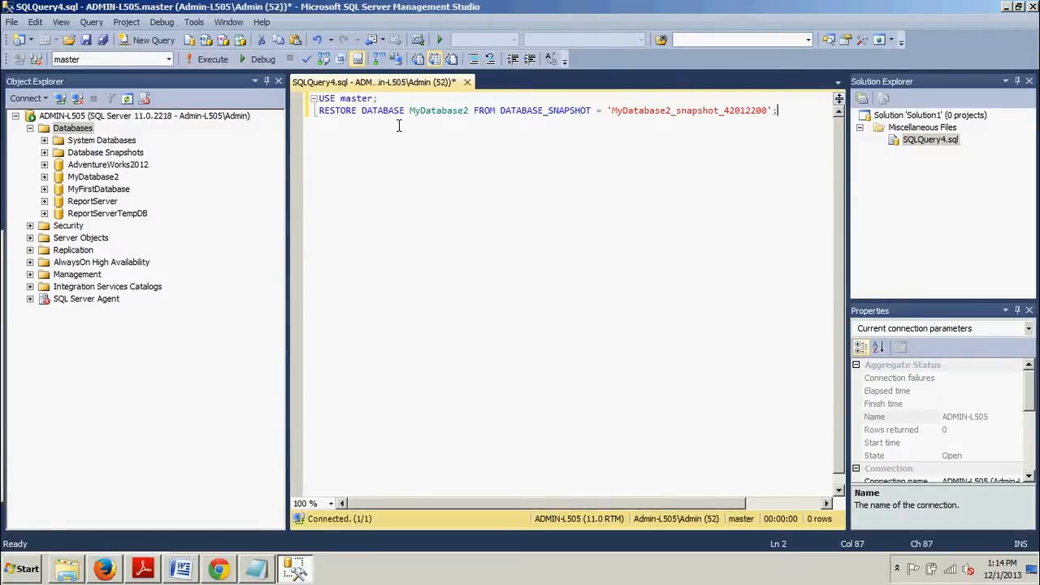
{"action": "mouse_move", "coordinate": [642, 124]}
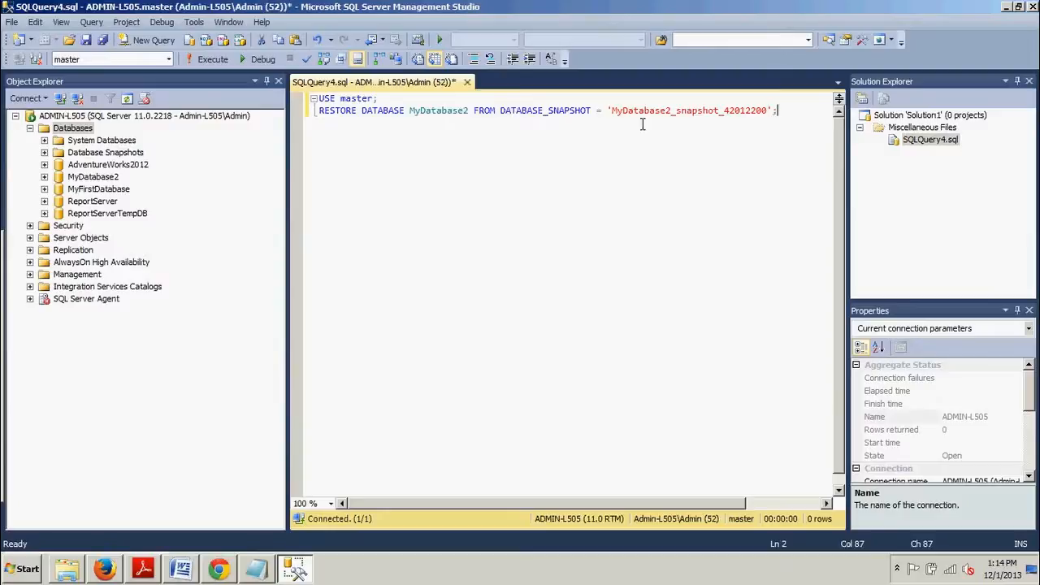
{"action": "left_click", "coordinate": [208, 58]}
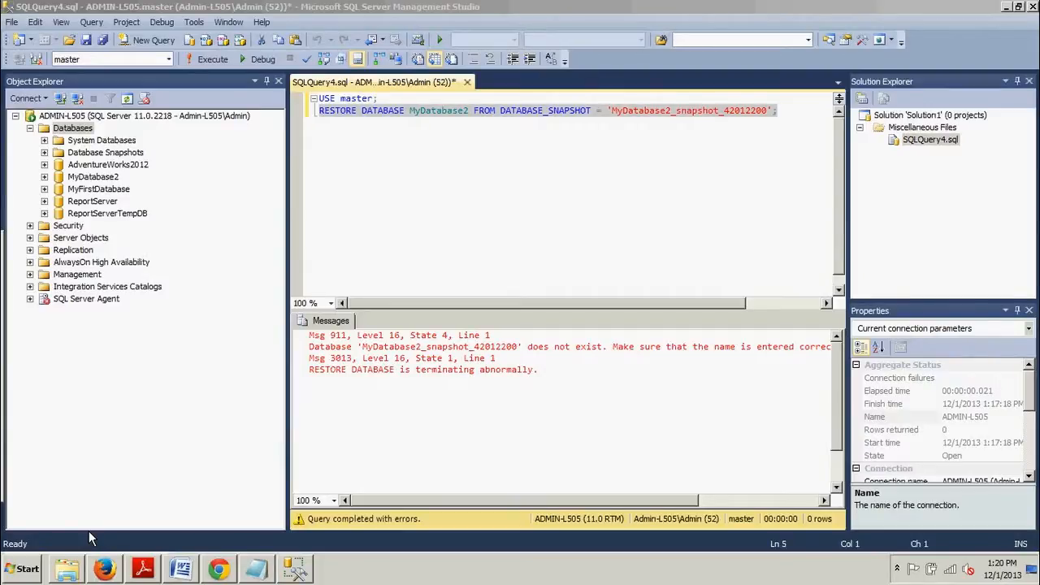
{"action": "mouse_move", "coordinate": [656, 182]}
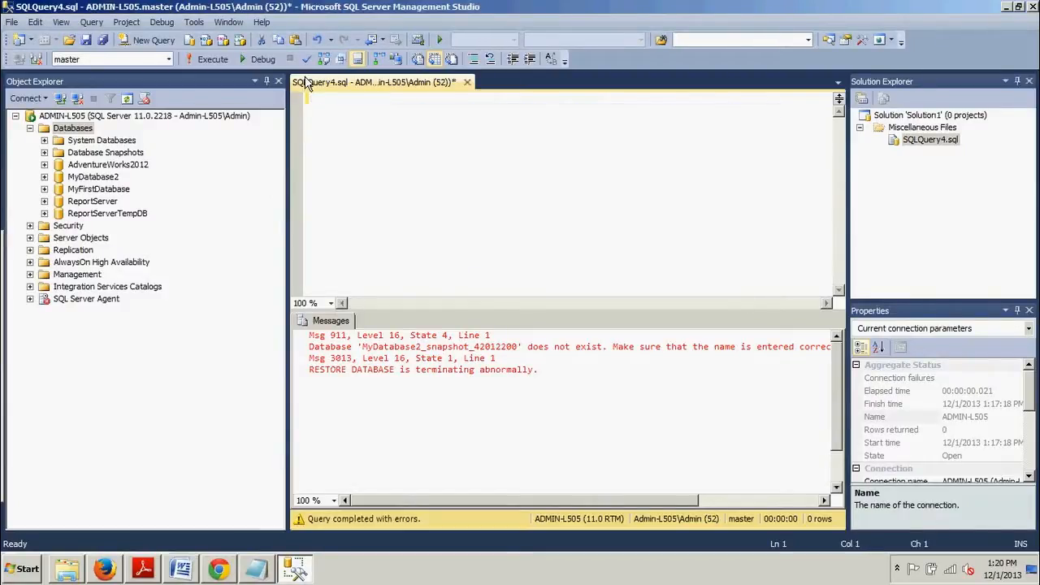
- Copy the CREATE DATABASE ... AS SNAPSHOT script from the Word notes and execute it
{"action": "left_click", "coordinate": [180, 569]}
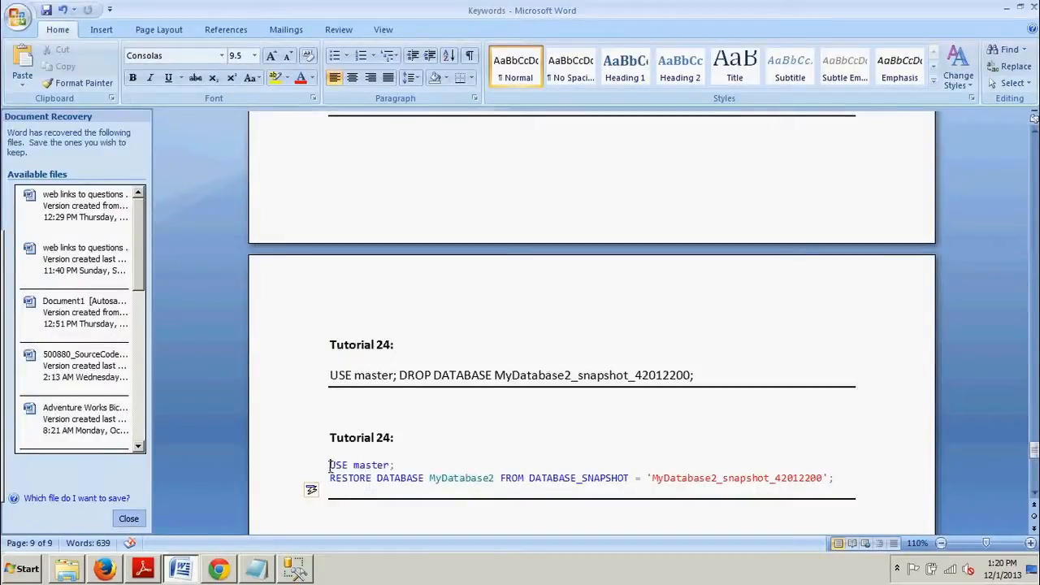
{"action": "left_click", "coordinate": [695, 375]}
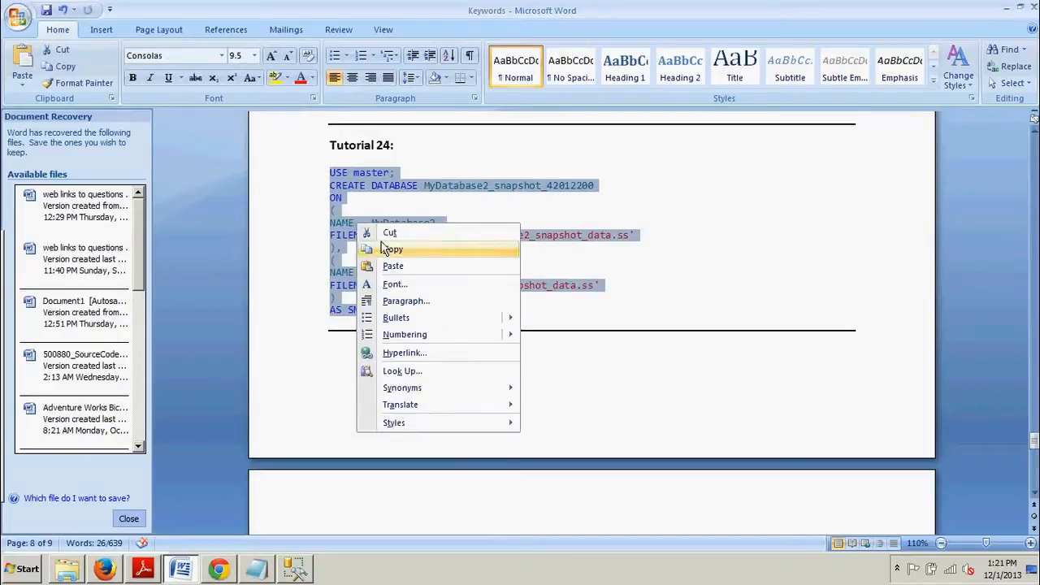
{"action": "left_click", "coordinate": [392, 250]}
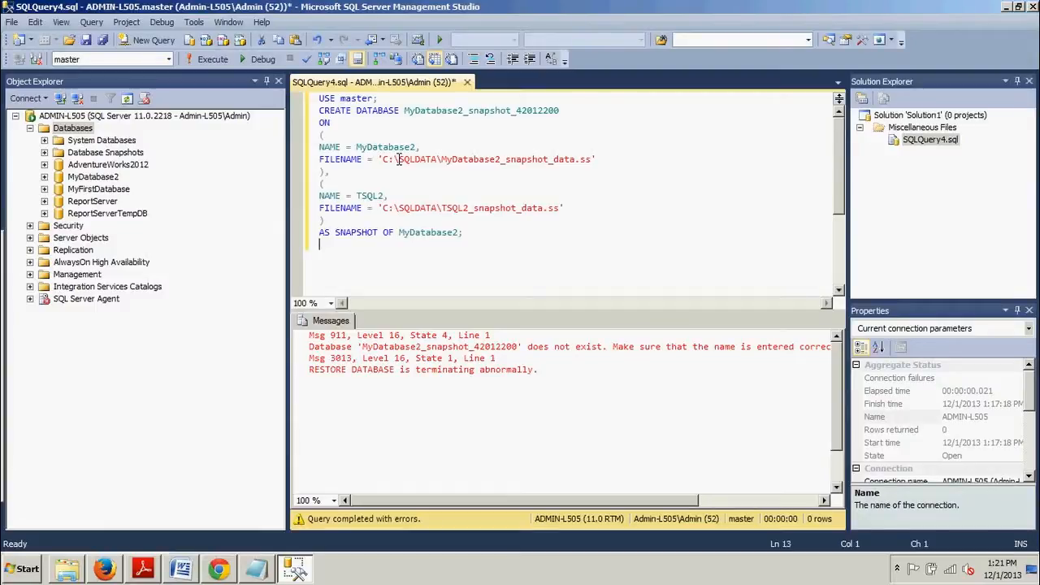
{"action": "left_click", "coordinate": [208, 58]}
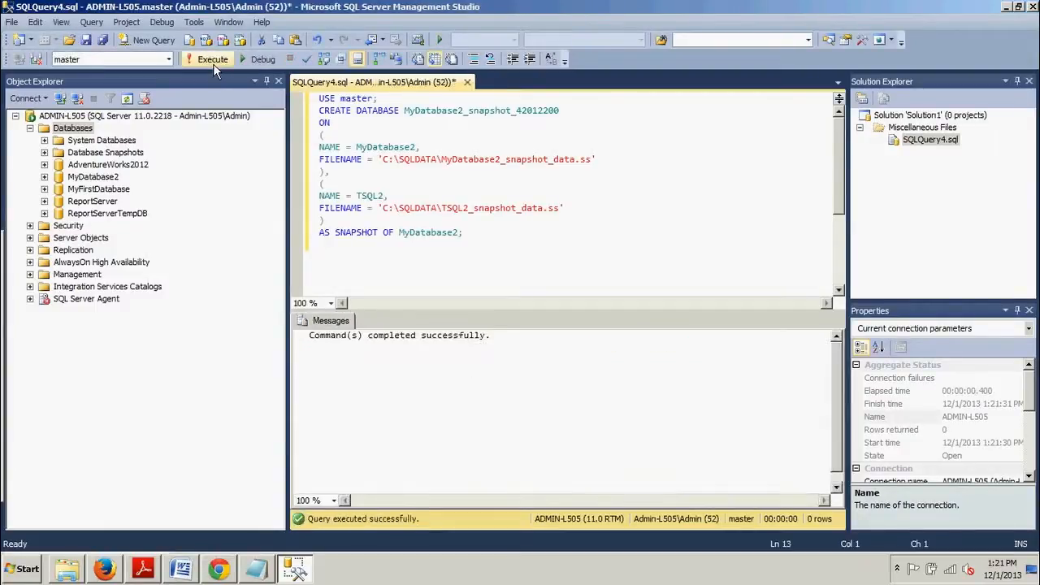
{"action": "mouse_move", "coordinate": [195, 427]}
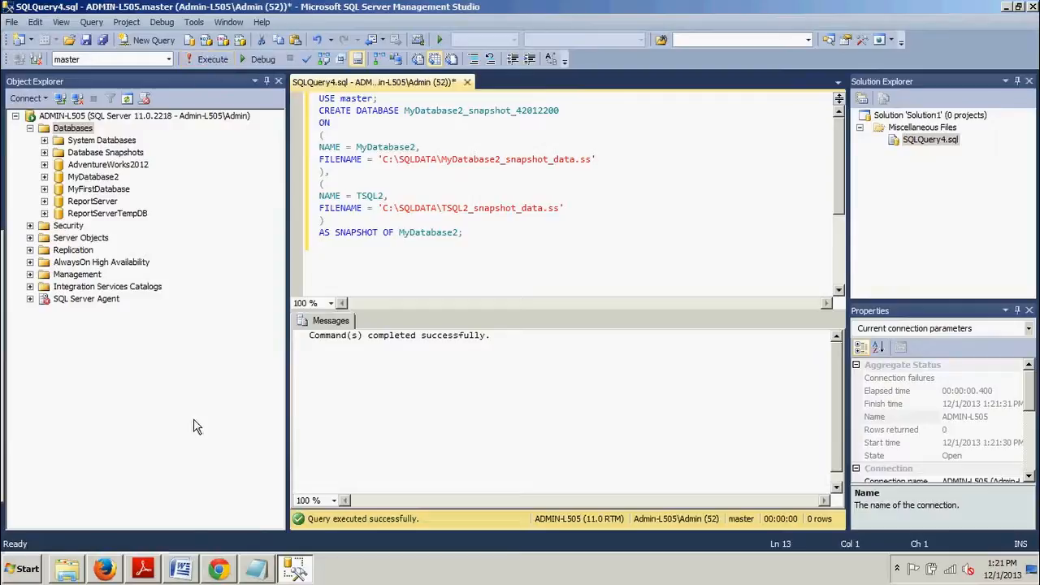
{"action": "left_click", "coordinate": [181, 568]}
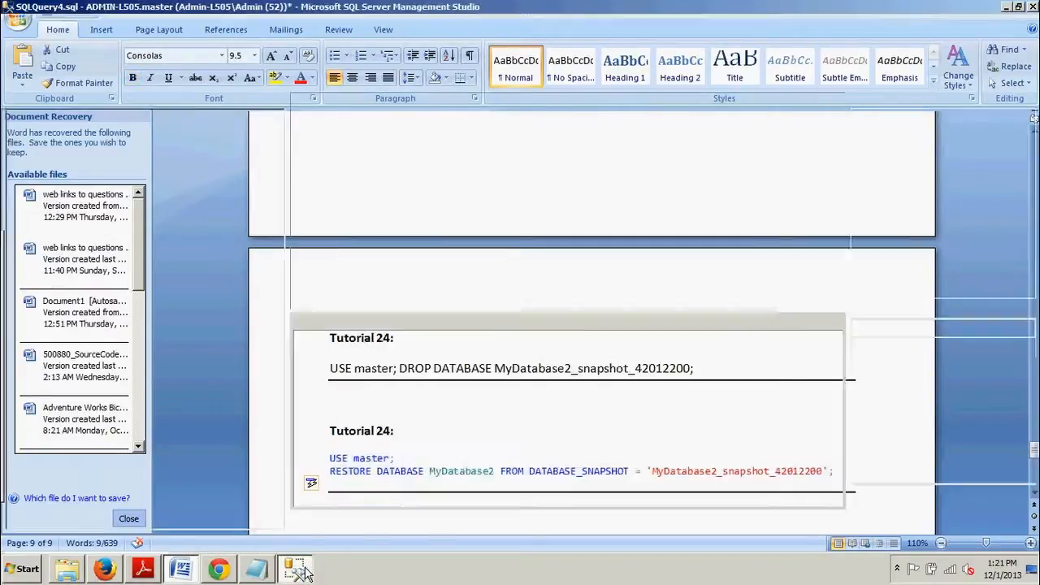
- Paste the RESTORE DATABASE MyDatabase2 FROM DATABASE_SNAPSHOT script into SSMS and execute it
{"action": "left_click", "coordinate": [294, 568]}
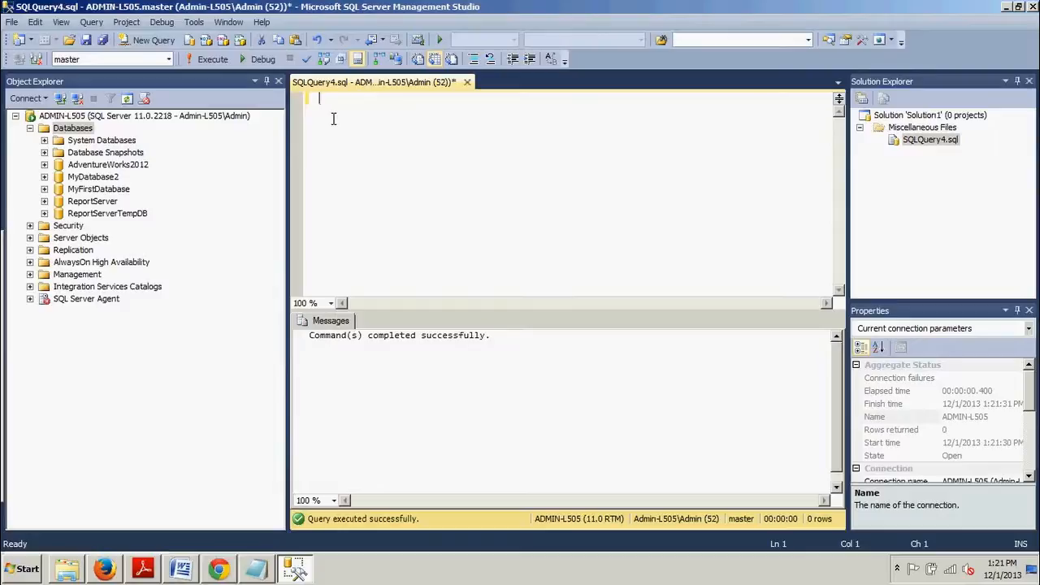
{"action": "type", "text": "USE master;"}
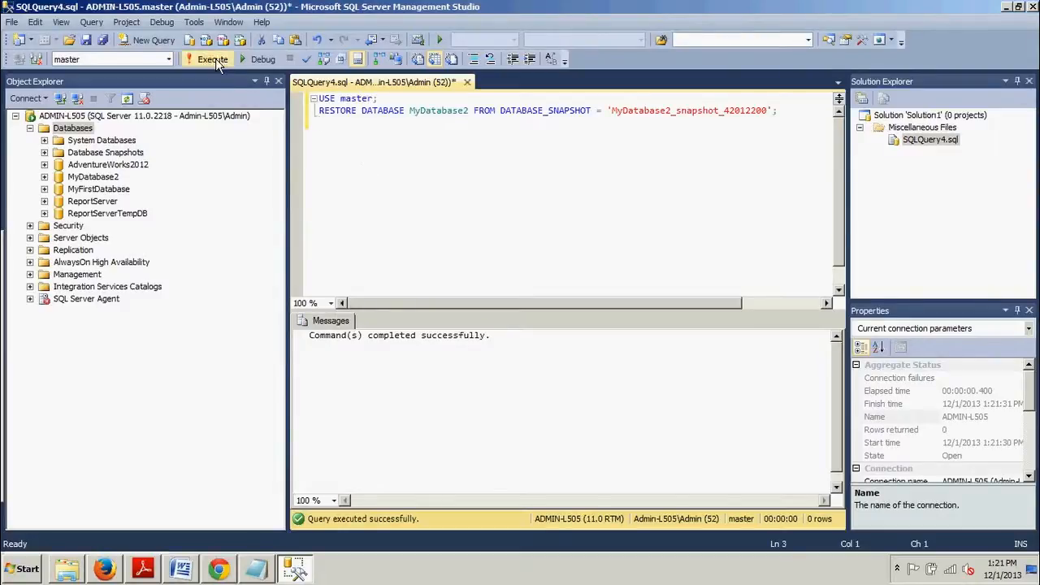
{"action": "left_click", "coordinate": [212, 58]}
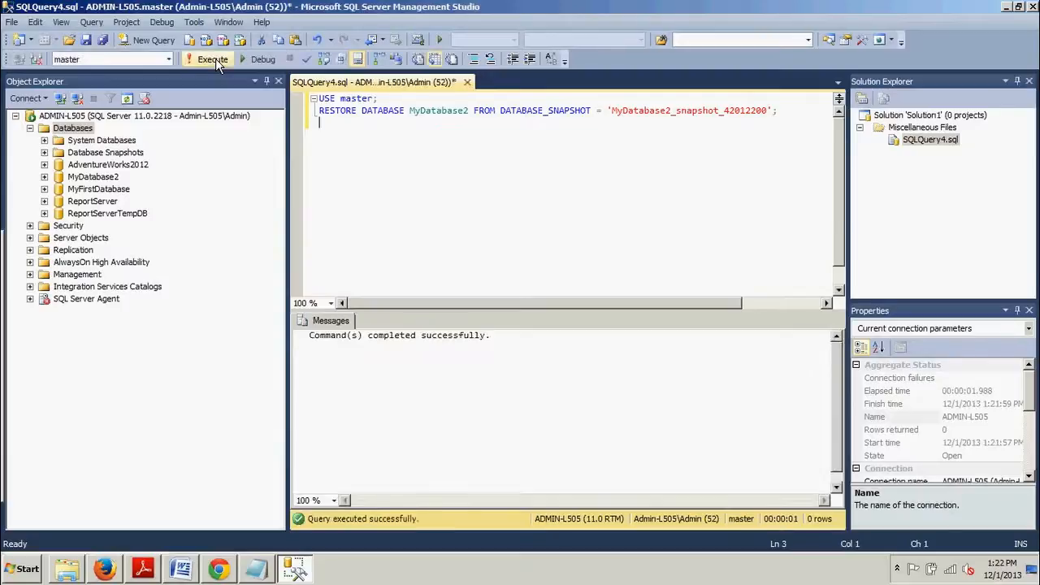